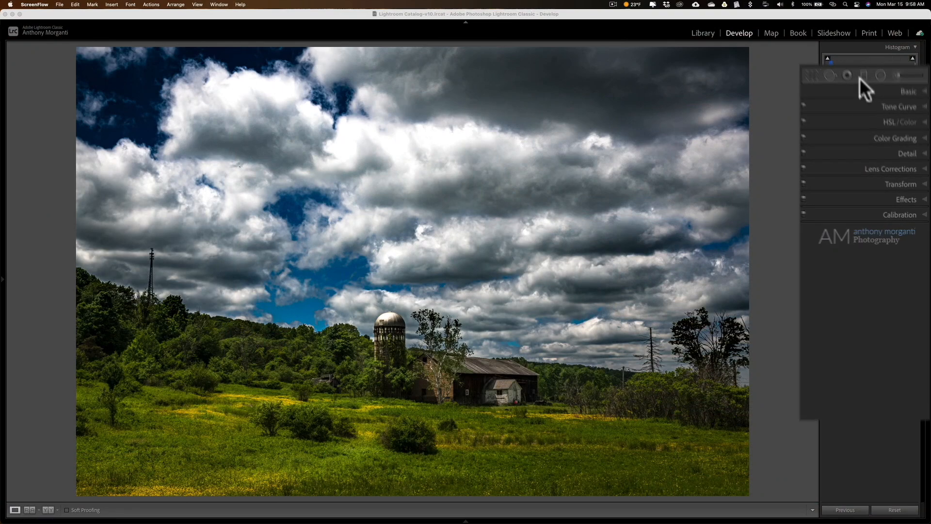
# - Select the Adjustment Brush after passing through the Graduated and Radial Filter tools
pyautogui.click(847, 21)
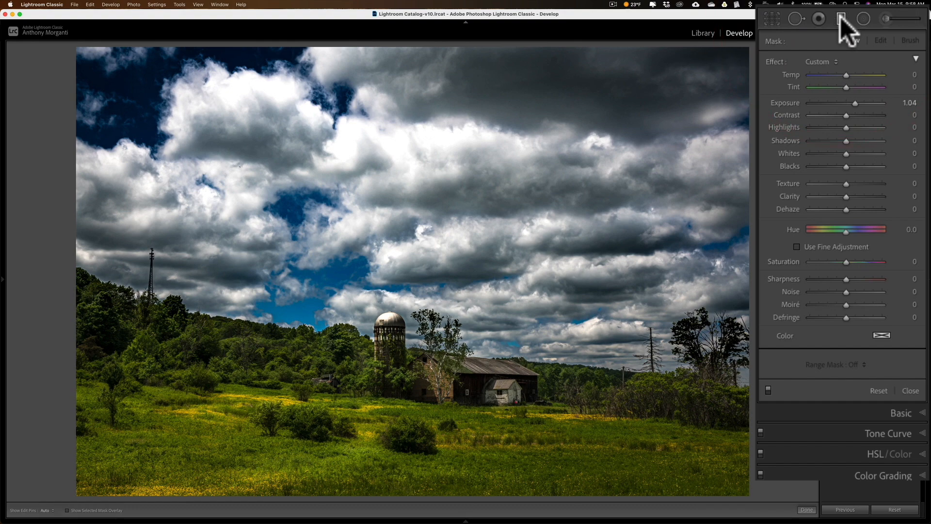
pyautogui.click(887, 19)
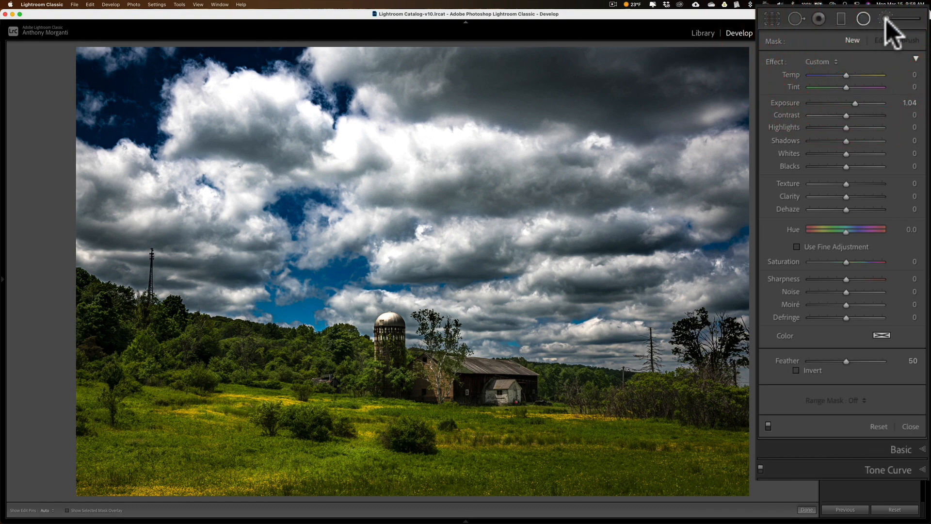
pyautogui.click(868, 17)
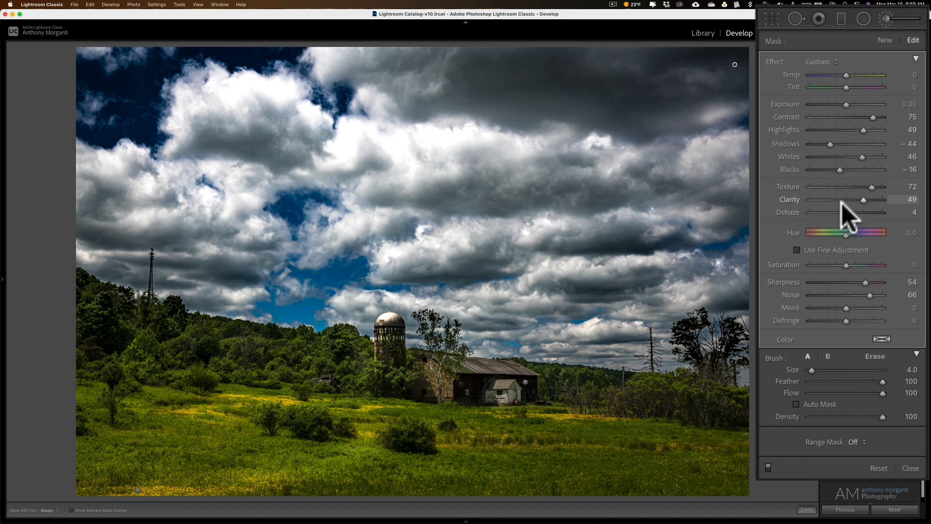
pyautogui.moveTo(660, 189)
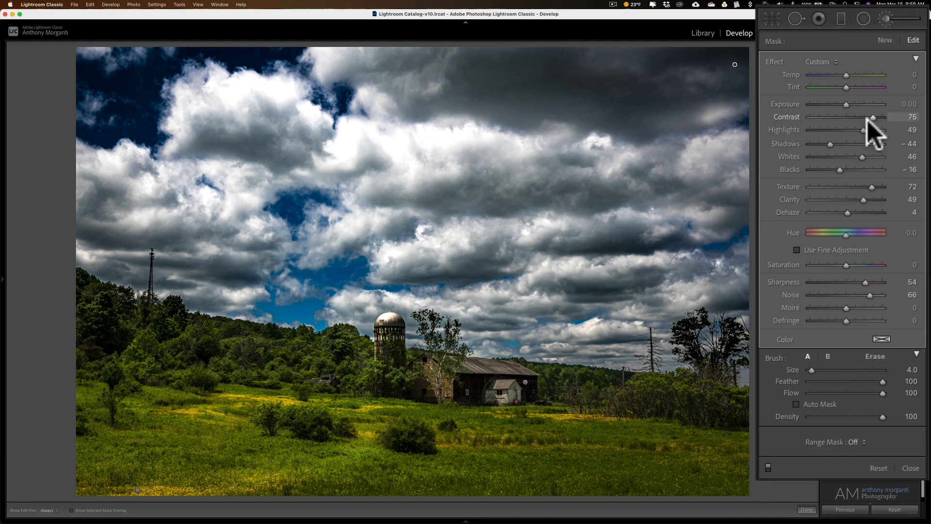
pyautogui.moveTo(848, 176)
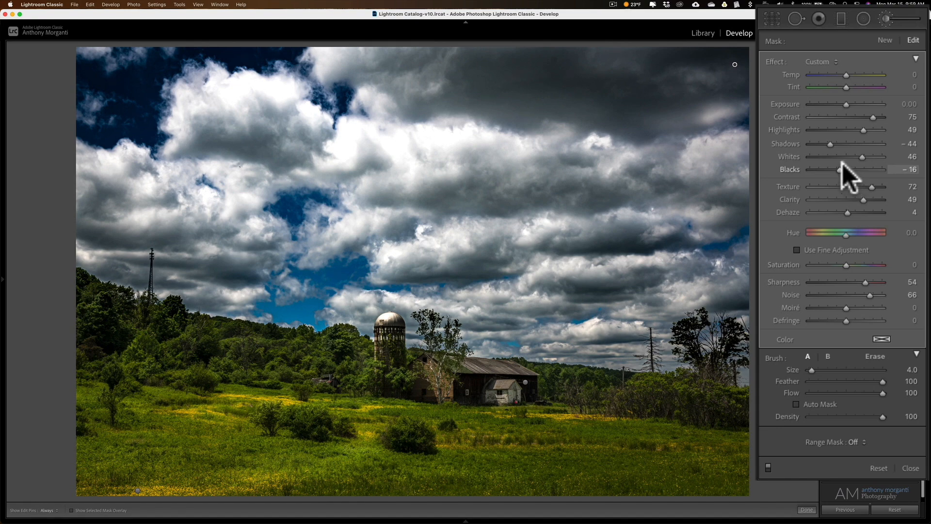
pyautogui.moveTo(915, 66)
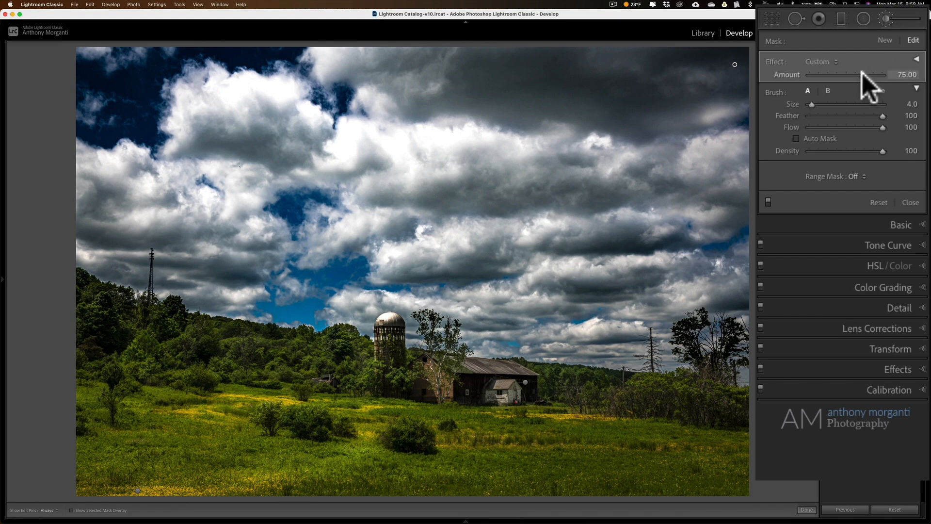
# - Lower the sky brush Amount from 75 to 35 to soften the clouds
pyautogui.moveTo(865, 74); pyautogui.dragTo(837, 75)
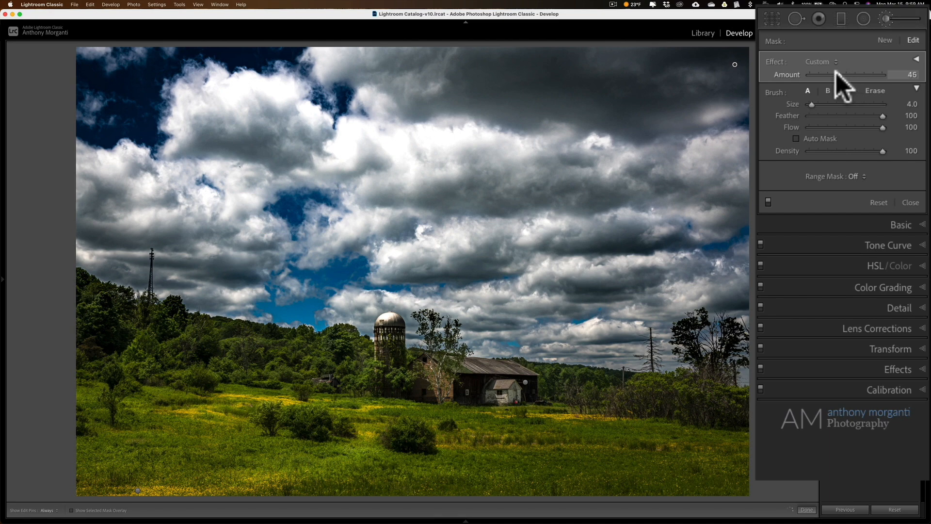
pyautogui.moveTo(837, 75); pyautogui.dragTo(831, 75)
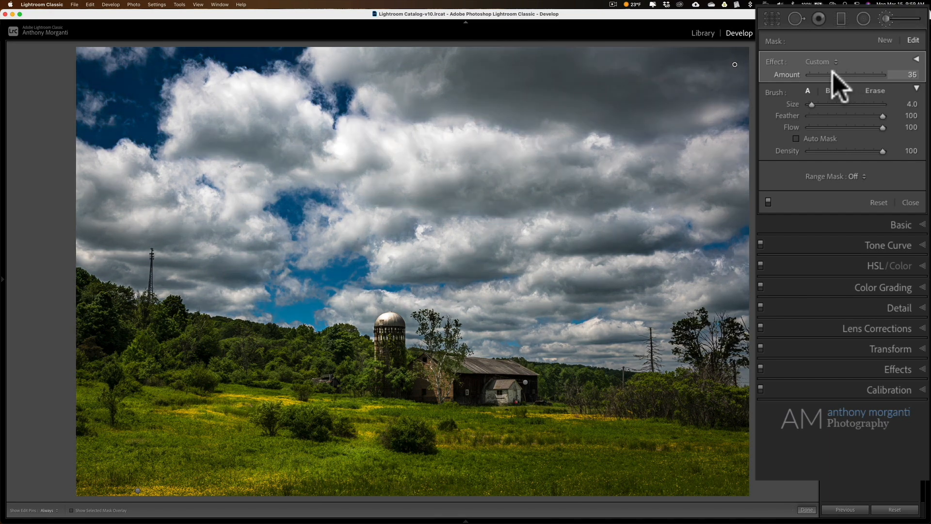